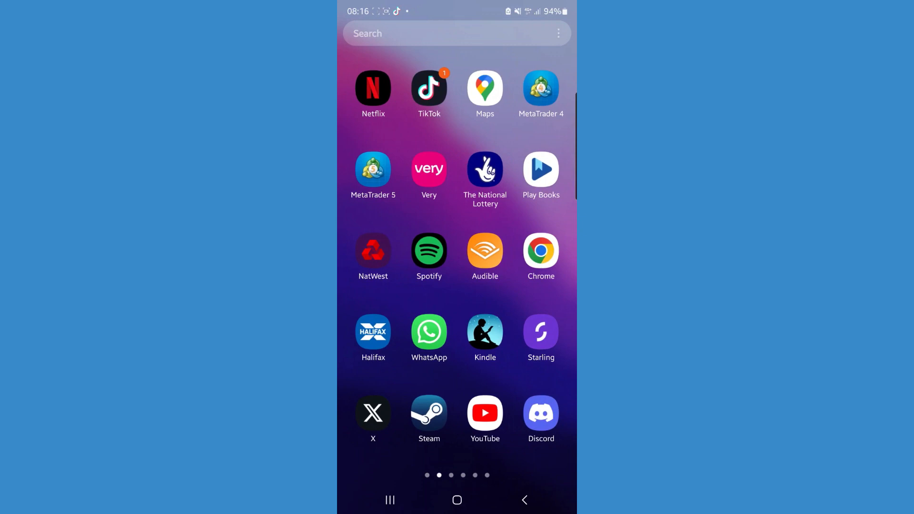
Launch Netflix from the home screen to reach its featured-titles home page
click(372, 88)
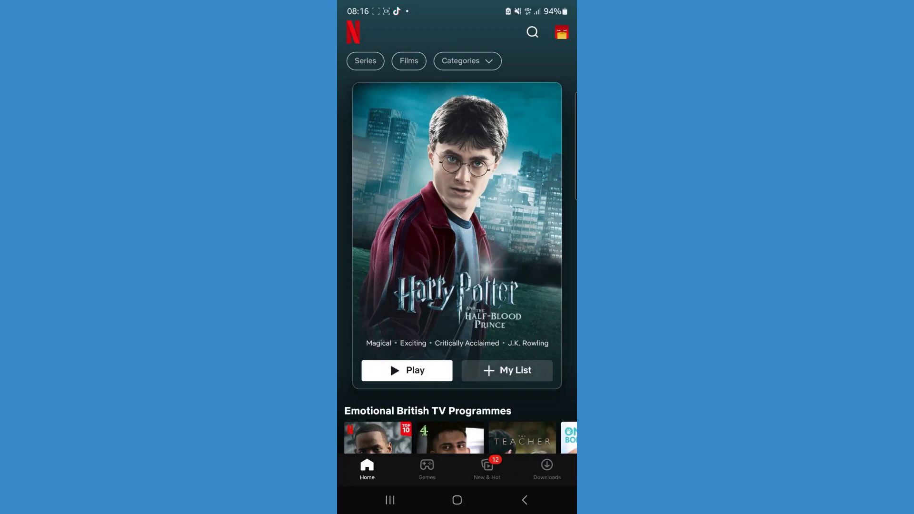
Run the Diagnostics network check until server and internet connection pass, then return to settings
click(560, 32)
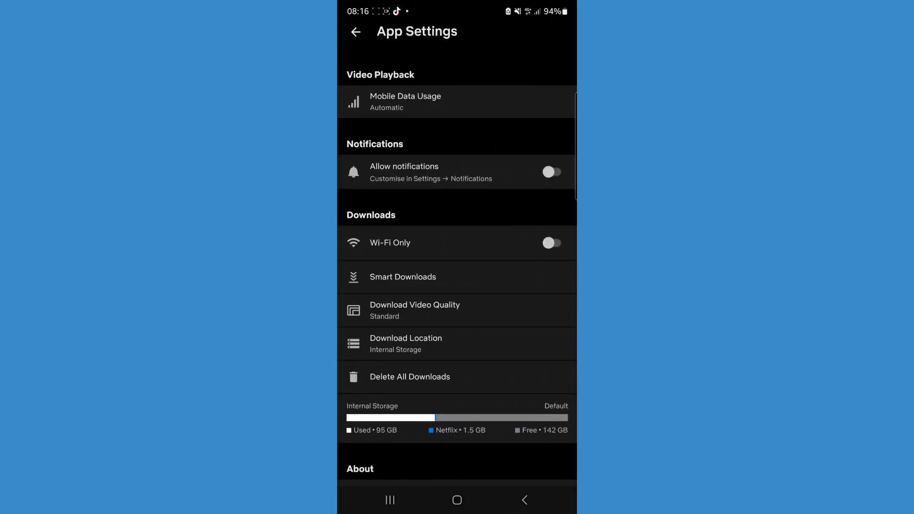
scroll(down, 3)
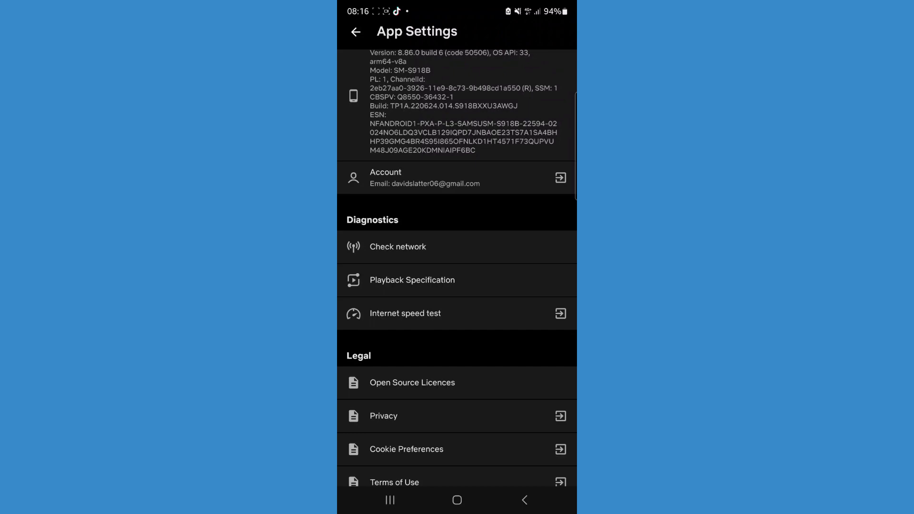
click(397, 246)
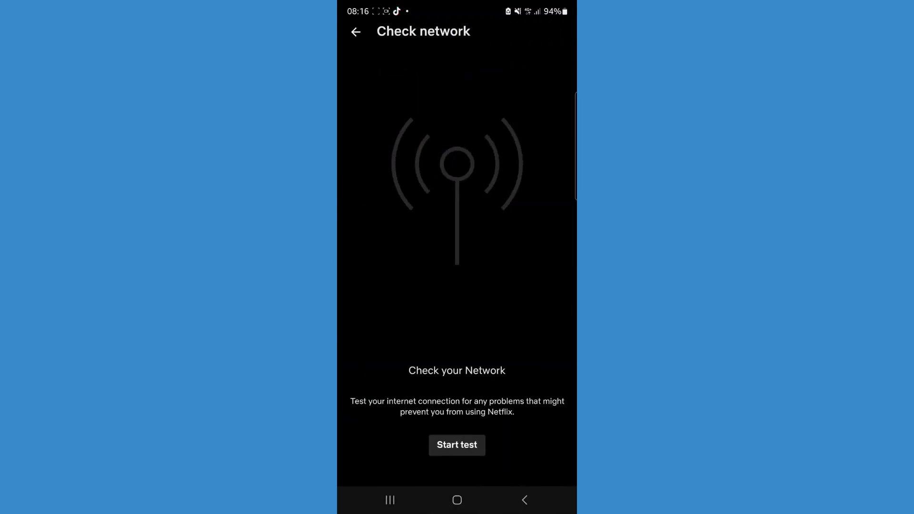
click(457, 444)
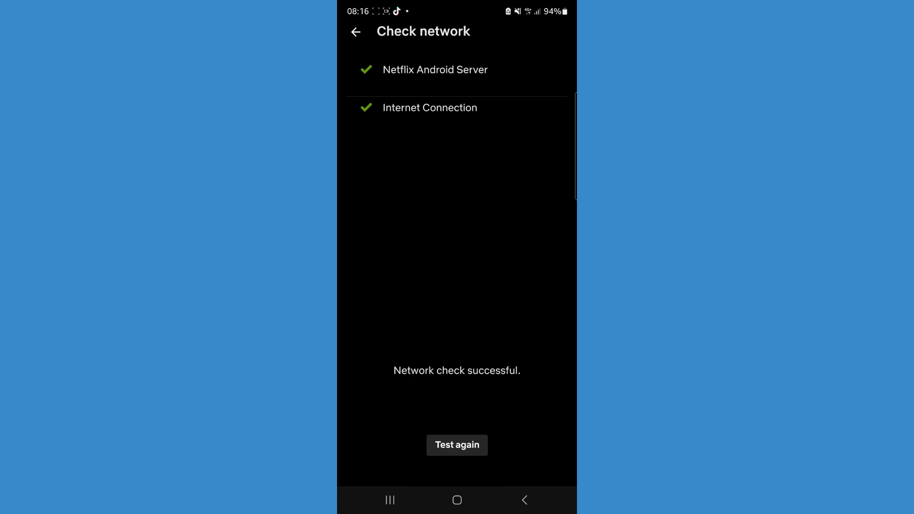
click(355, 33)
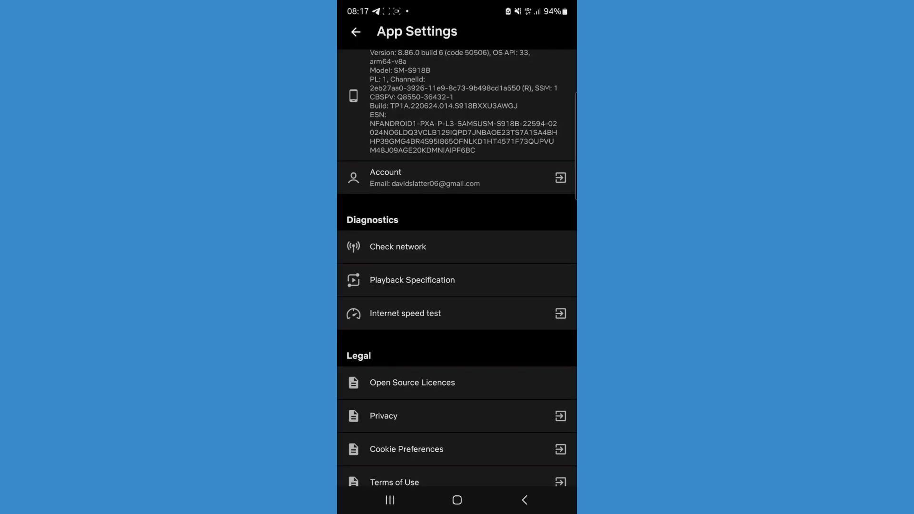
Leave Netflix and reach the Apps list in Android Settings
click(457, 500)
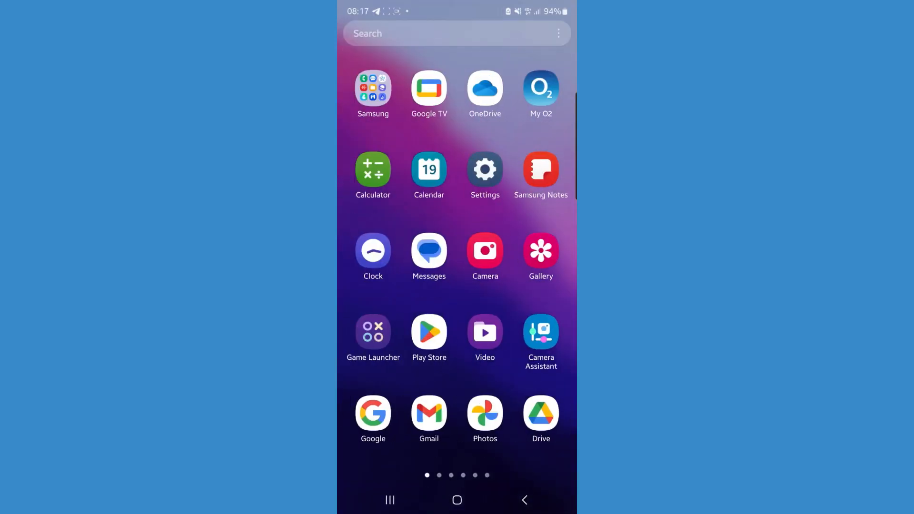
click(484, 170)
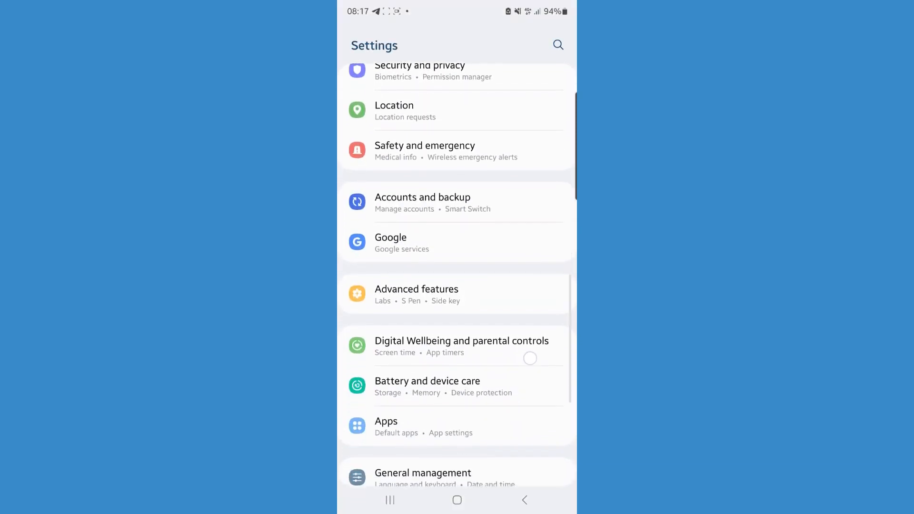
click(386, 421)
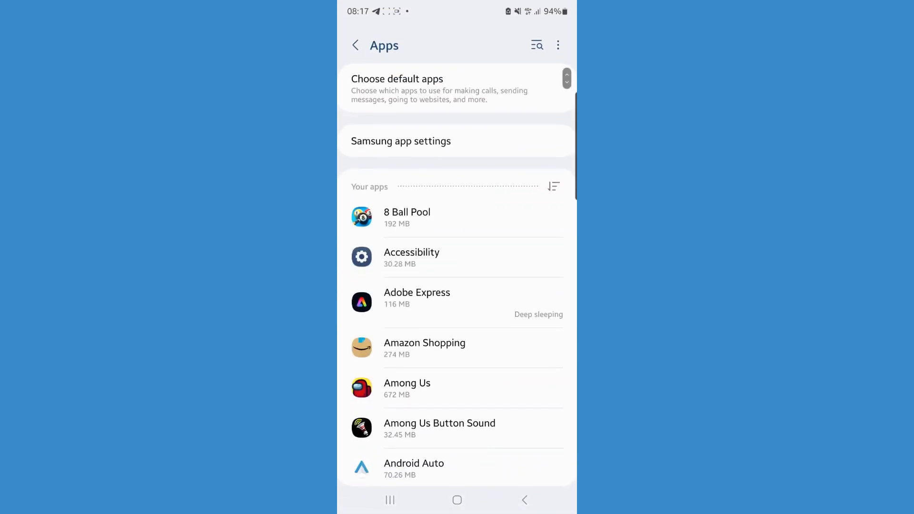
Find Netflix via 'netf' and clear its cache from 70.95 MB to 0 B, keeping app data
text(netf)
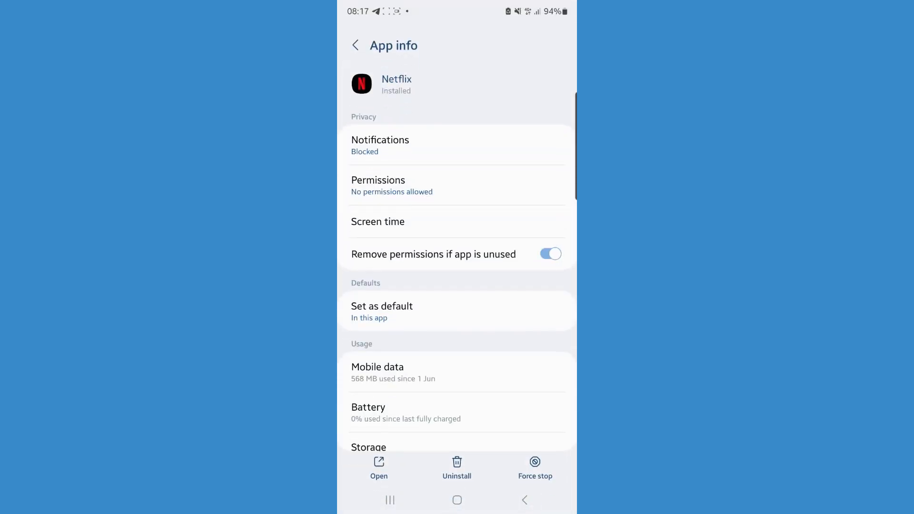
scroll(down, 3)
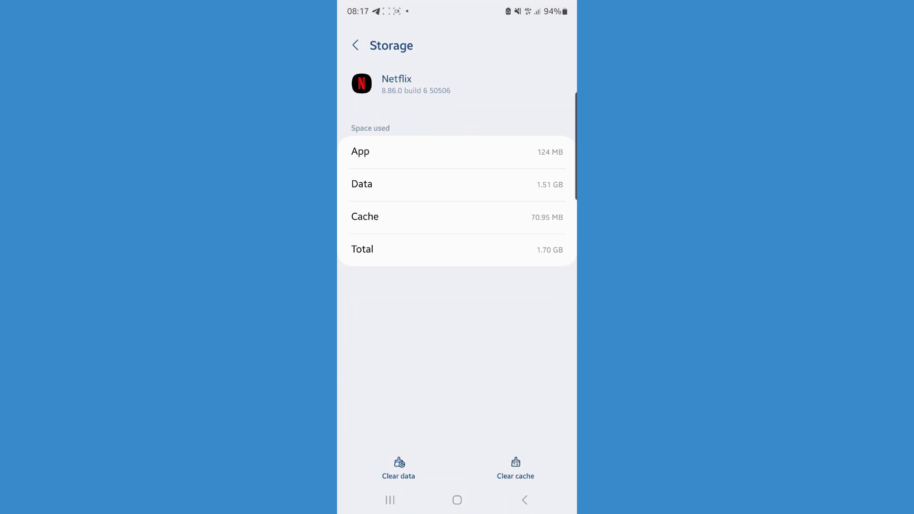
click(515, 468)
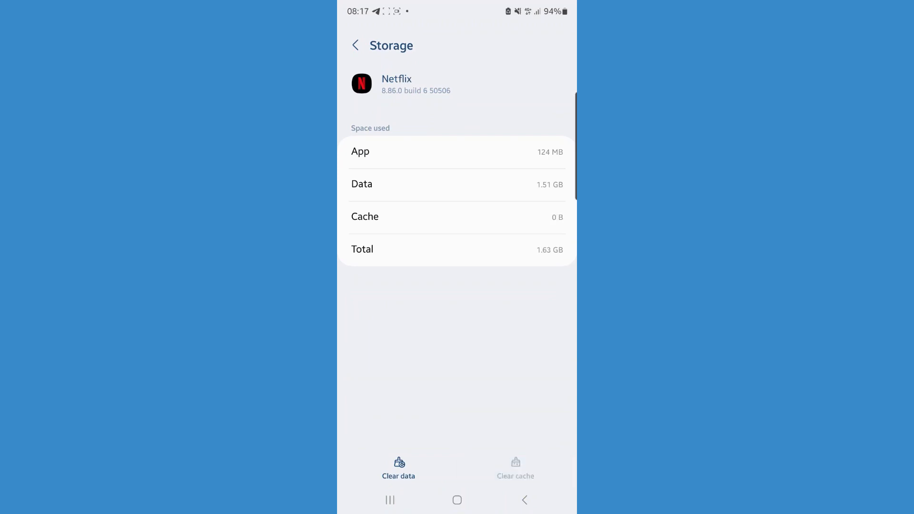